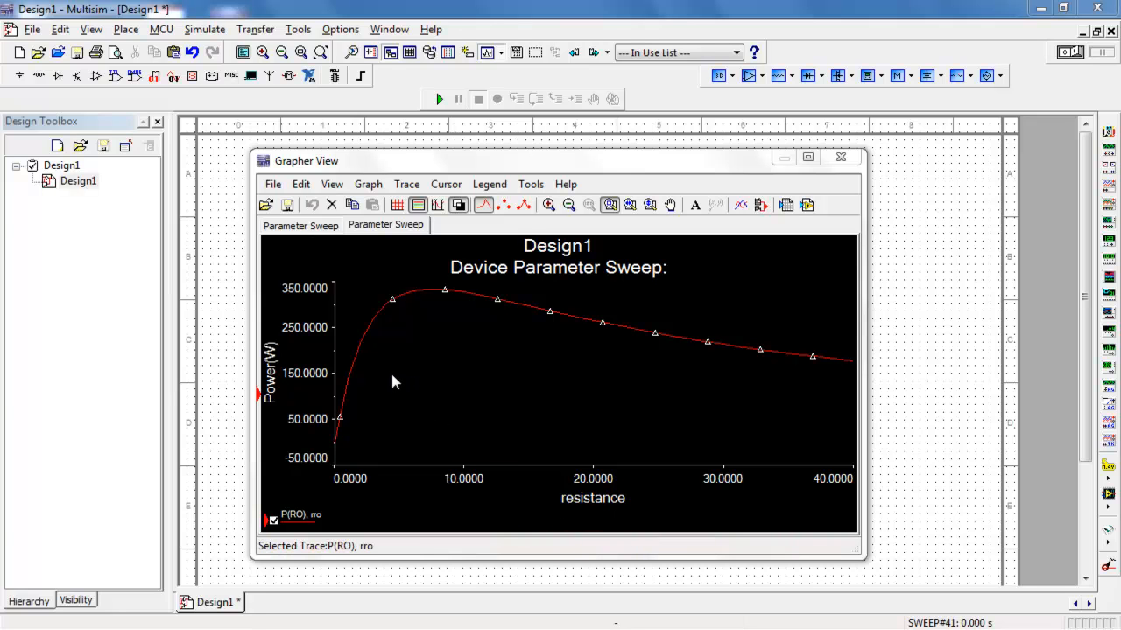
# Step: Display the power trace as points only, then as lines with point markers
pyautogui.click(503, 204)
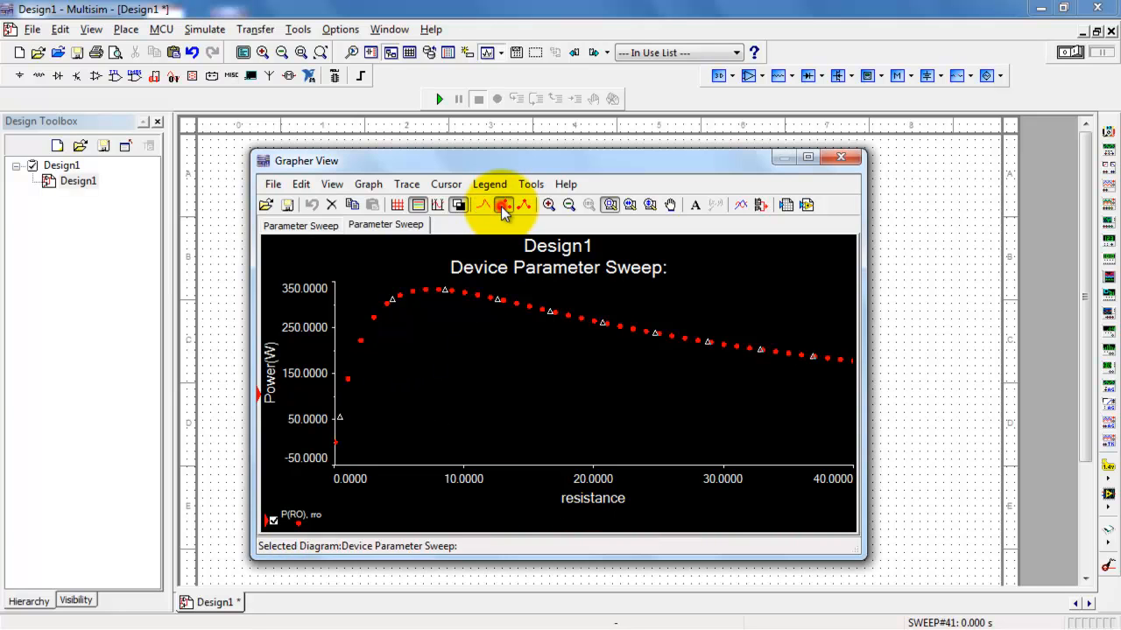
pyautogui.click(503, 205)
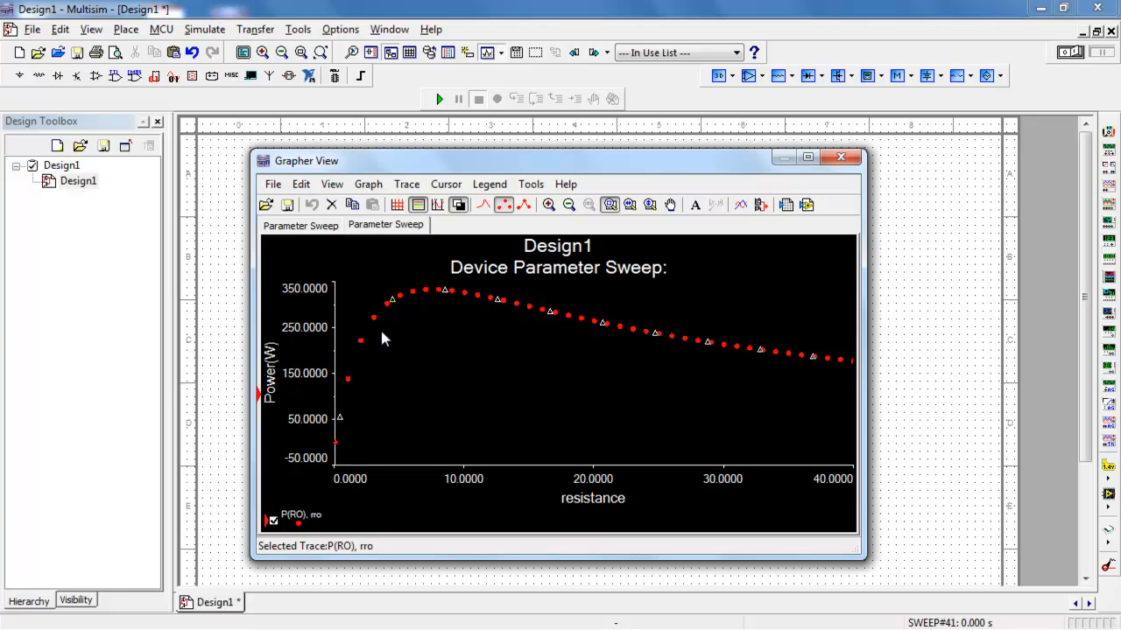
pyautogui.click(525, 203)
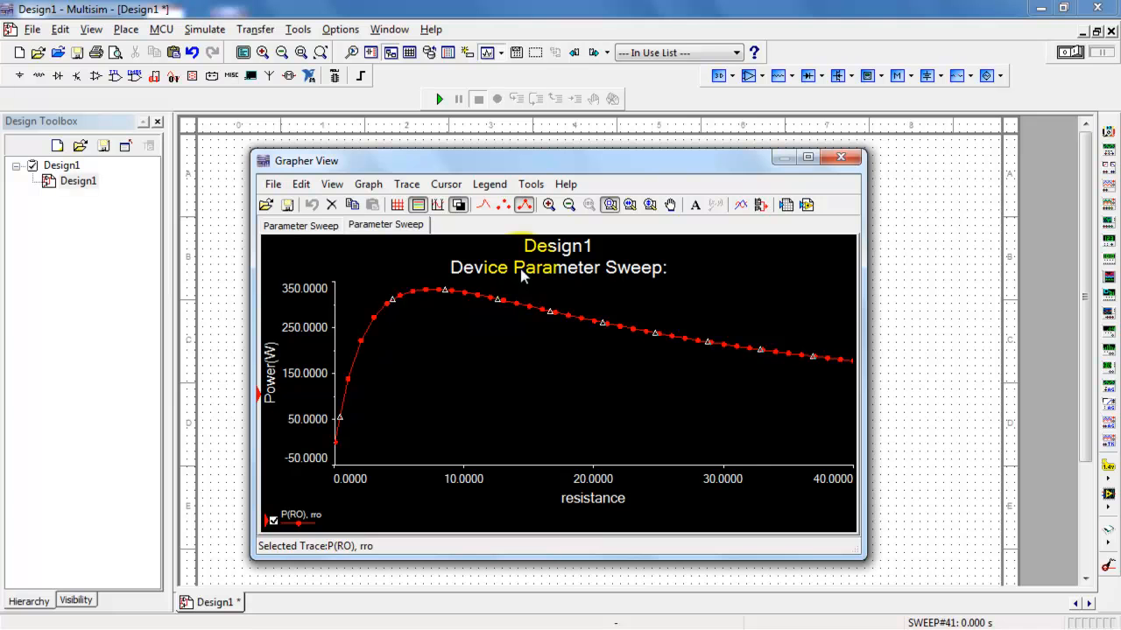
# Step: Export the full sweep's resistance and power data to a new Excel worksheet
pyautogui.click(532, 184)
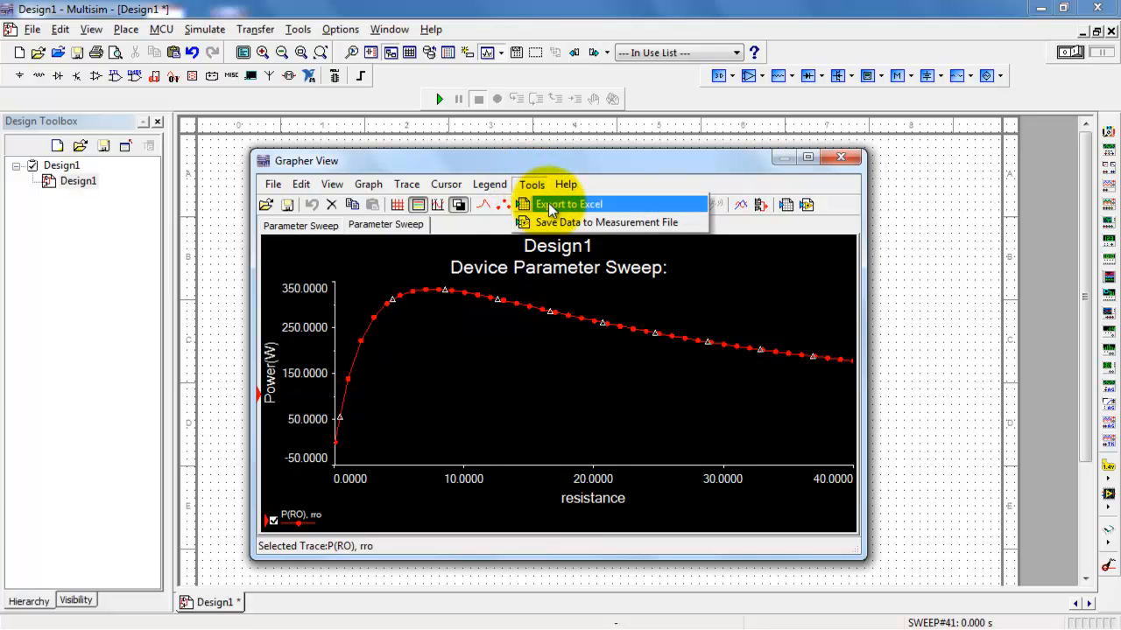
pyautogui.click(567, 204)
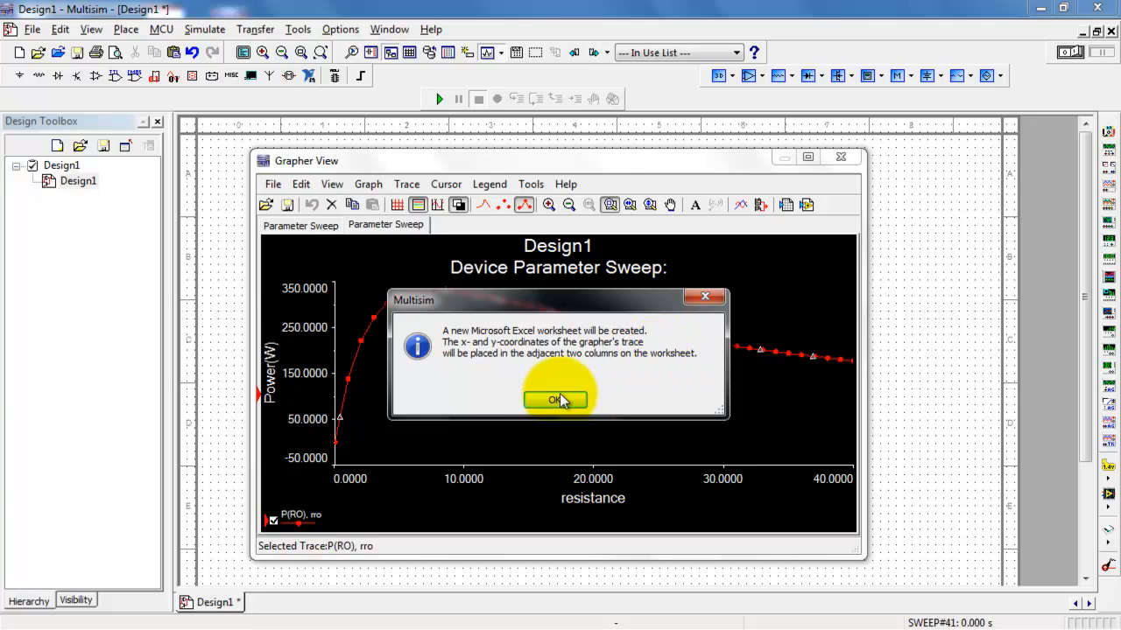
pyautogui.click(554, 399)
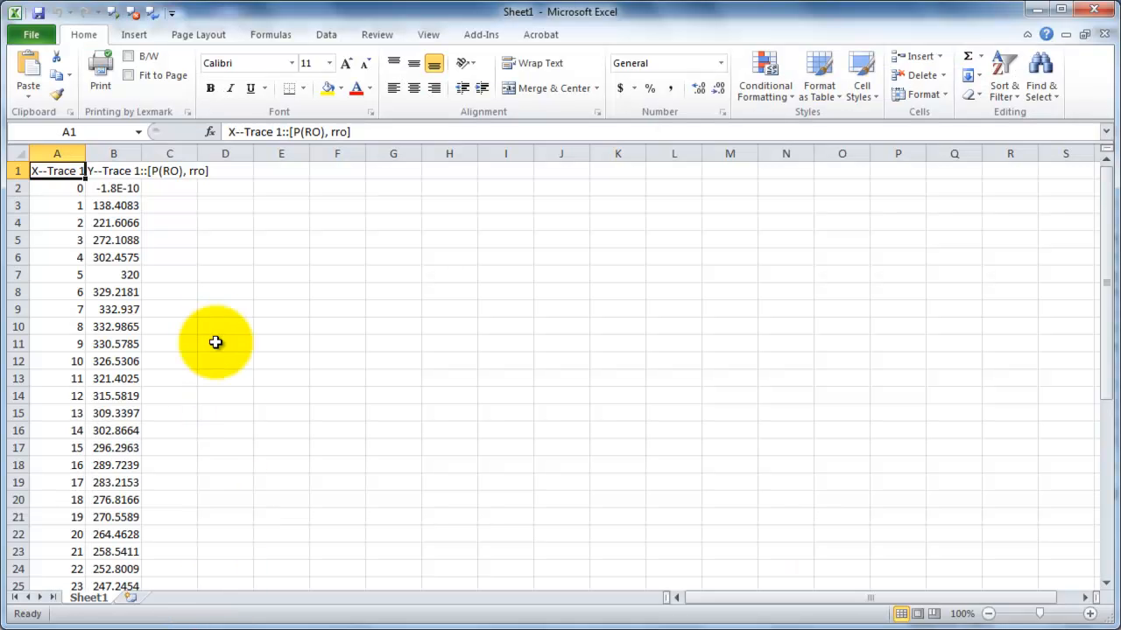
pyautogui.click(57, 188)
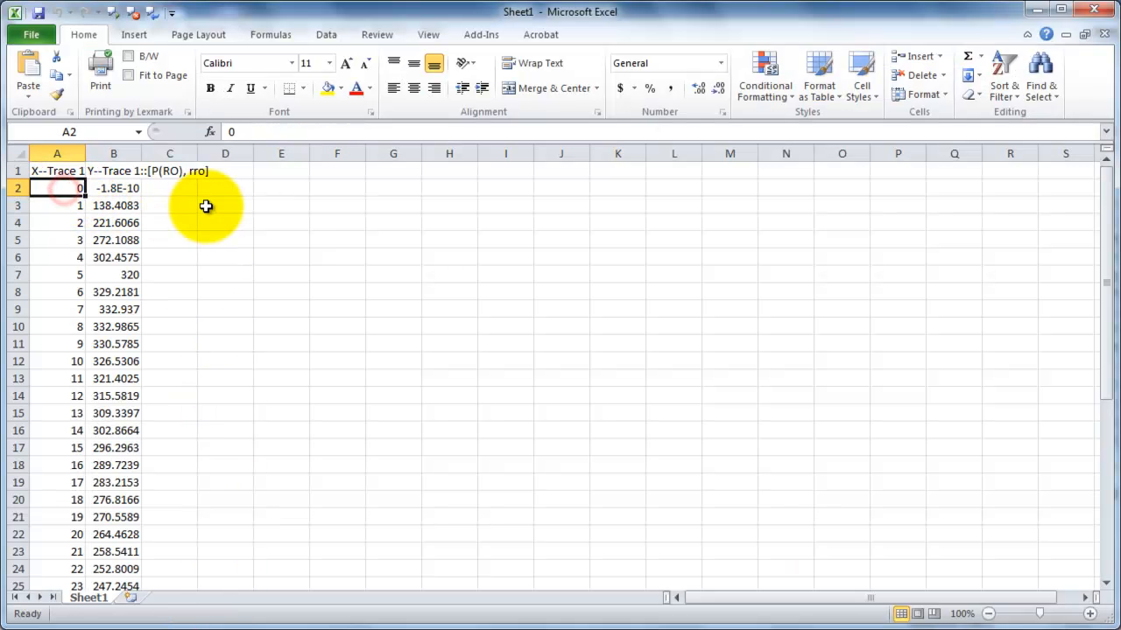
pyautogui.click(113, 188)
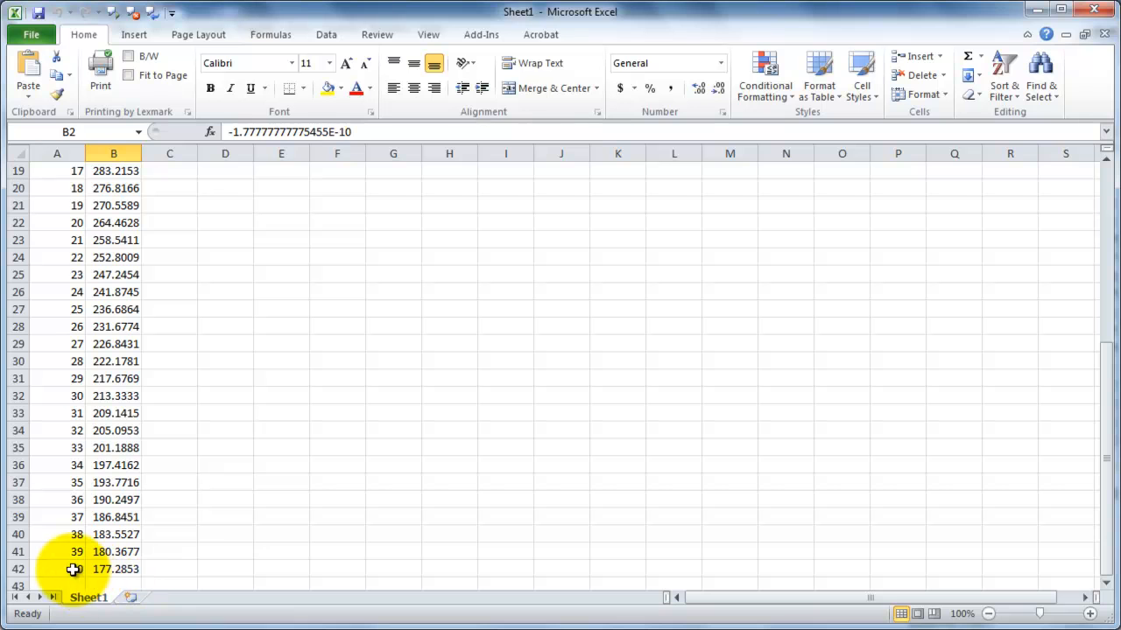
pyautogui.click(56, 569)
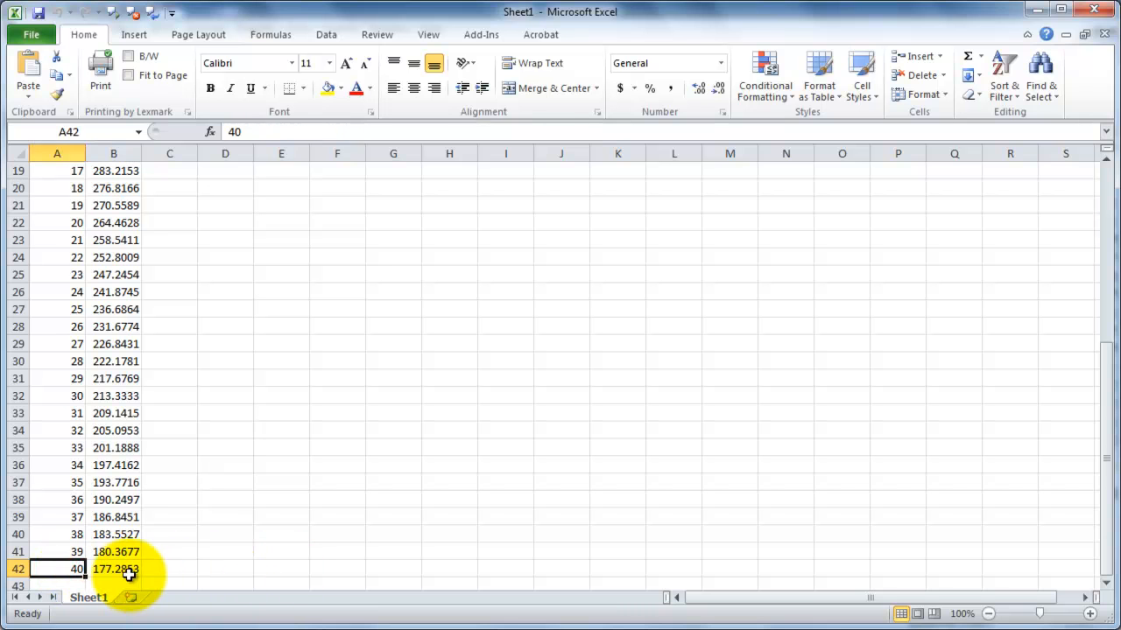
pyautogui.click(113, 569)
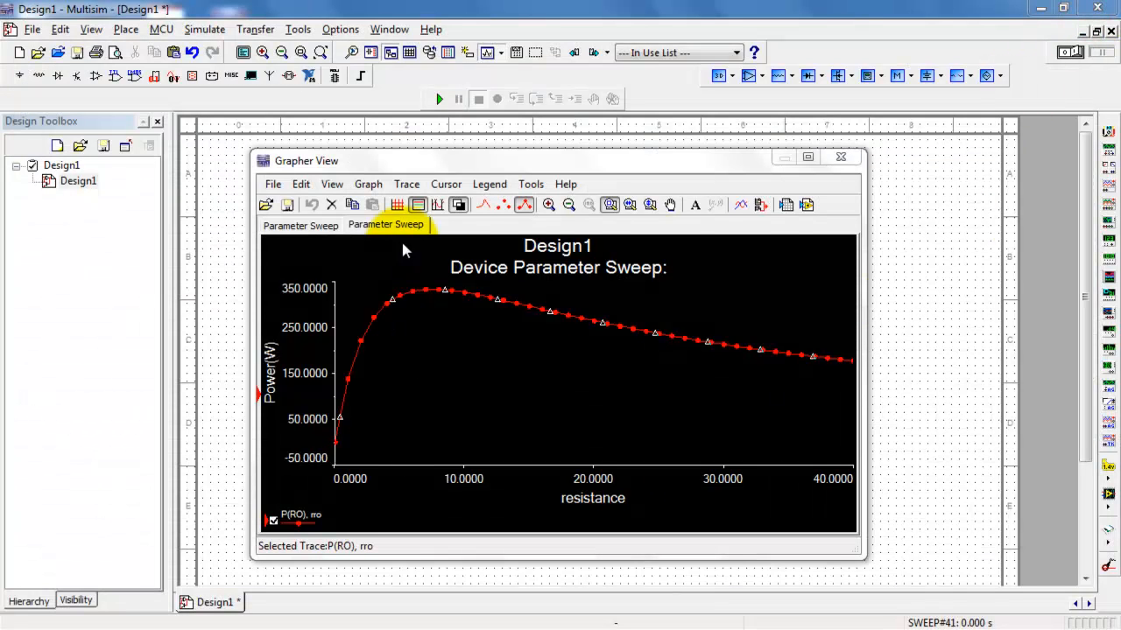
# Step: Turn on measurement cursors, bracketing resistance 3.31 to 9.66 on the power curve
pyautogui.click(438, 204)
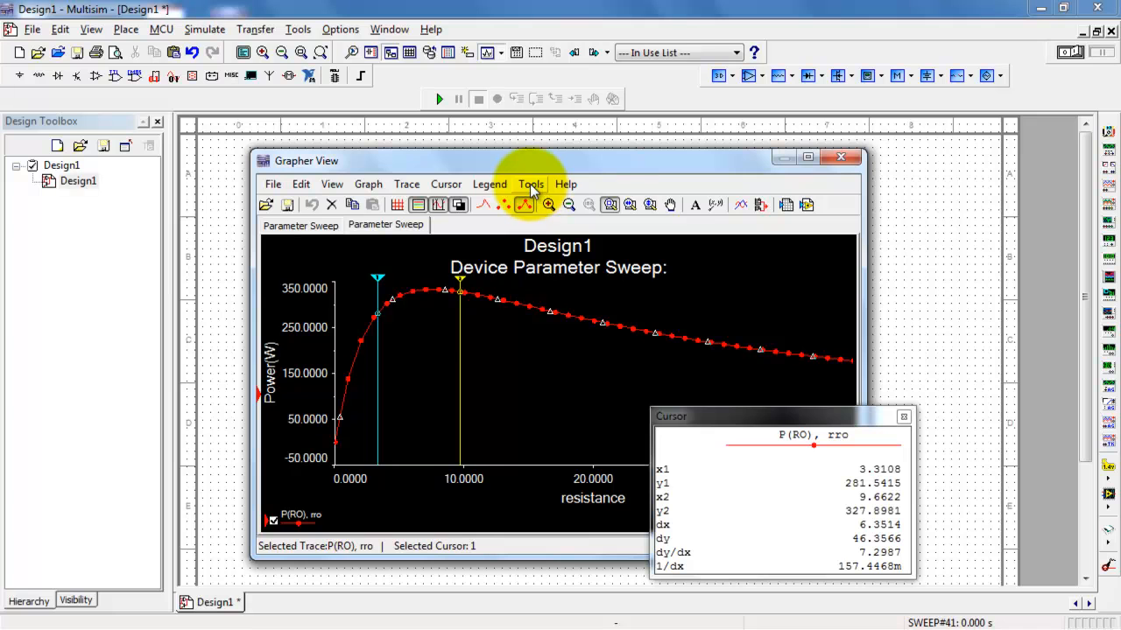
# Step: Export only the cursor-bracketed data, resistance 4 to 8, to another Excel worksheet
pyautogui.click(532, 184)
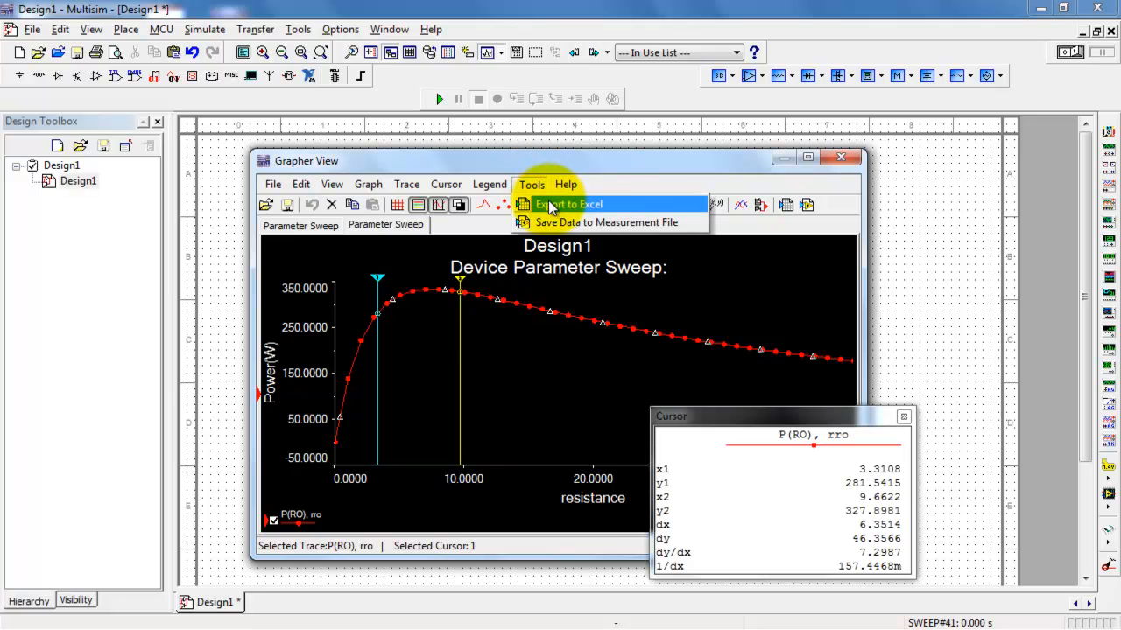
pyautogui.click(568, 204)
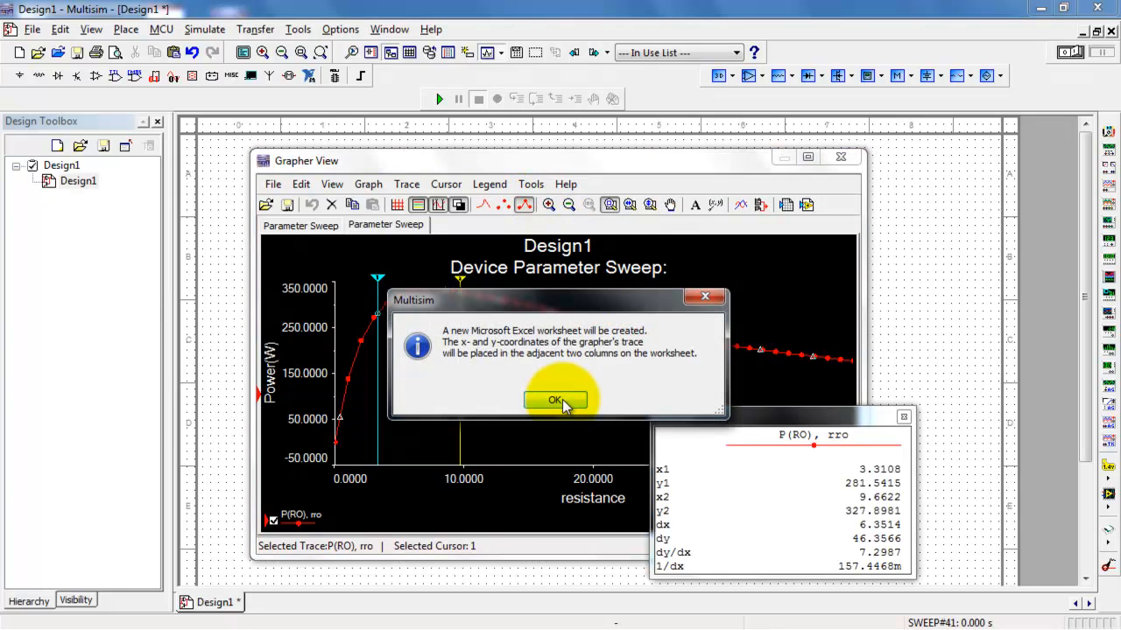
pyautogui.click(555, 401)
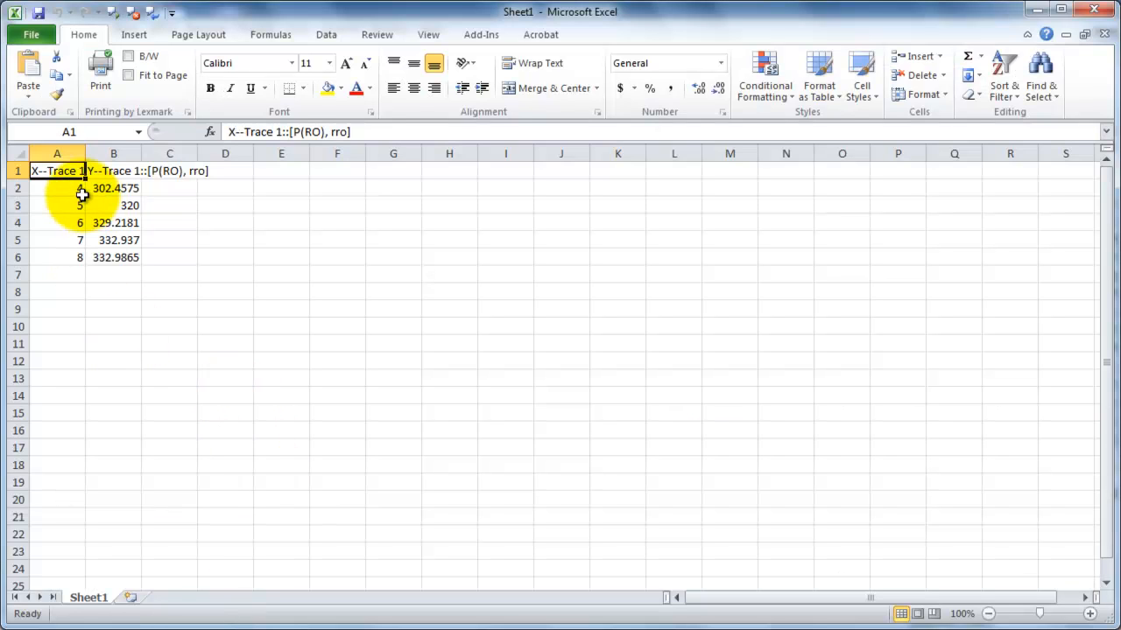
pyautogui.moveTo(357, 267)
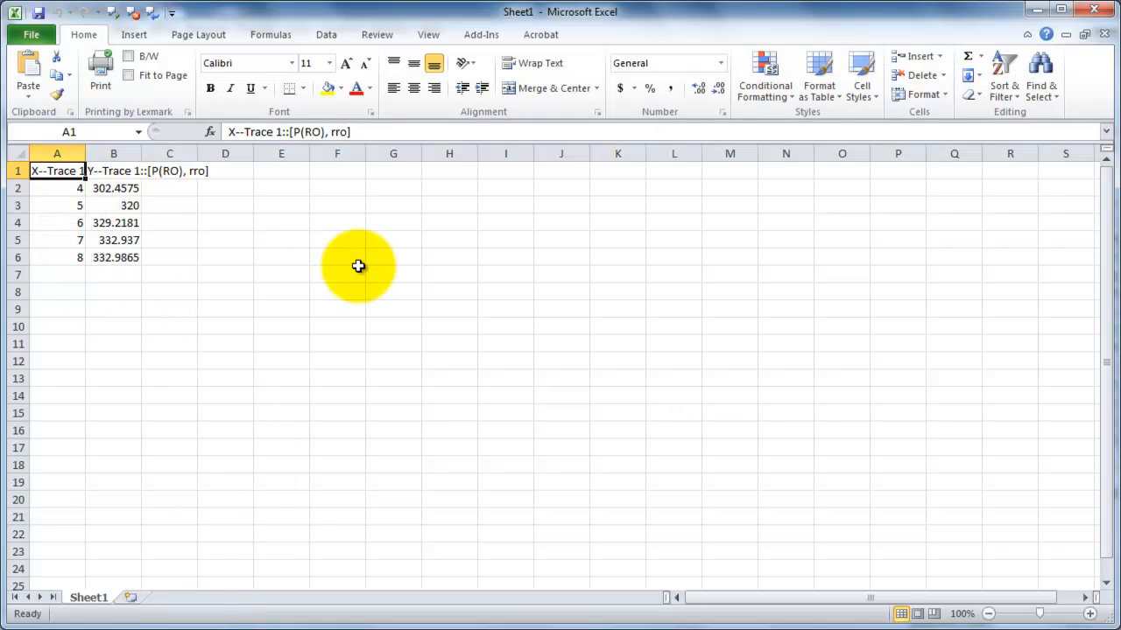